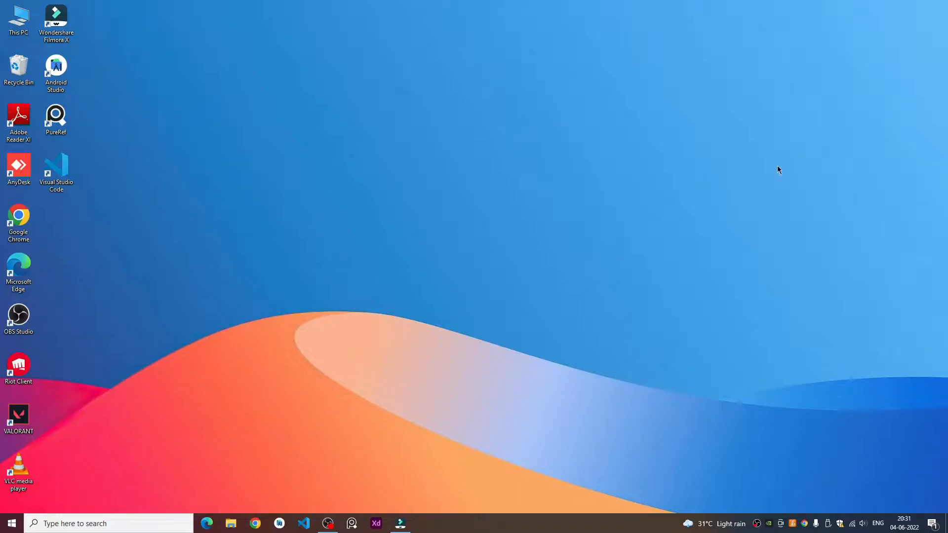
{"action": "mouse_move", "coordinate": [297, 260]}
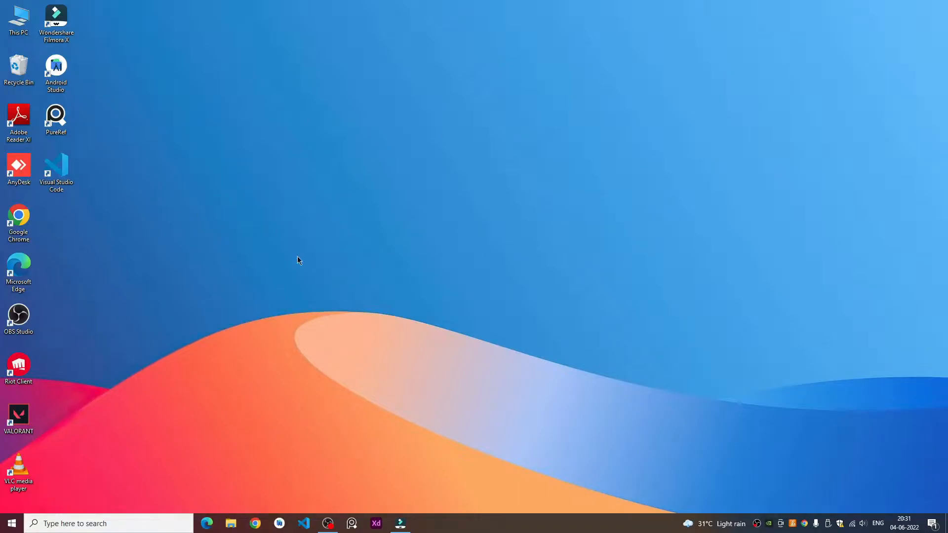
{"action": "mouse_move", "coordinate": [634, 247]}
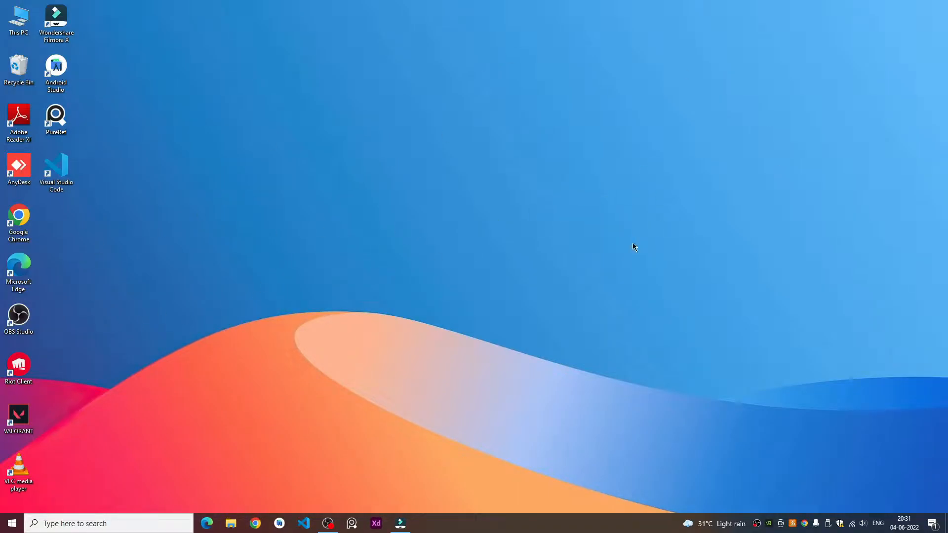
{"action": "mouse_move", "coordinate": [524, 236]}
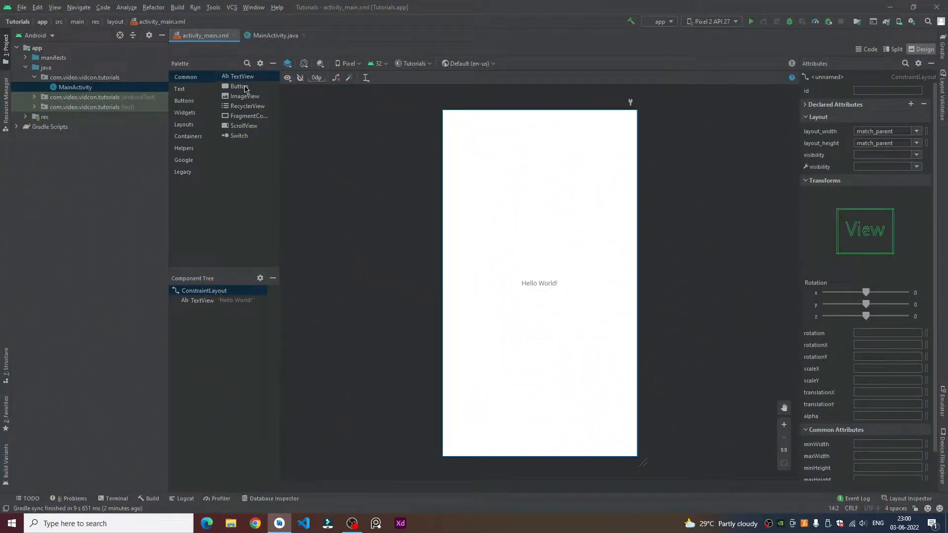
- Add a Button widget to the activity_main layout, replacing the Hello World text
{"action": "left_click", "coordinate": [238, 86]}
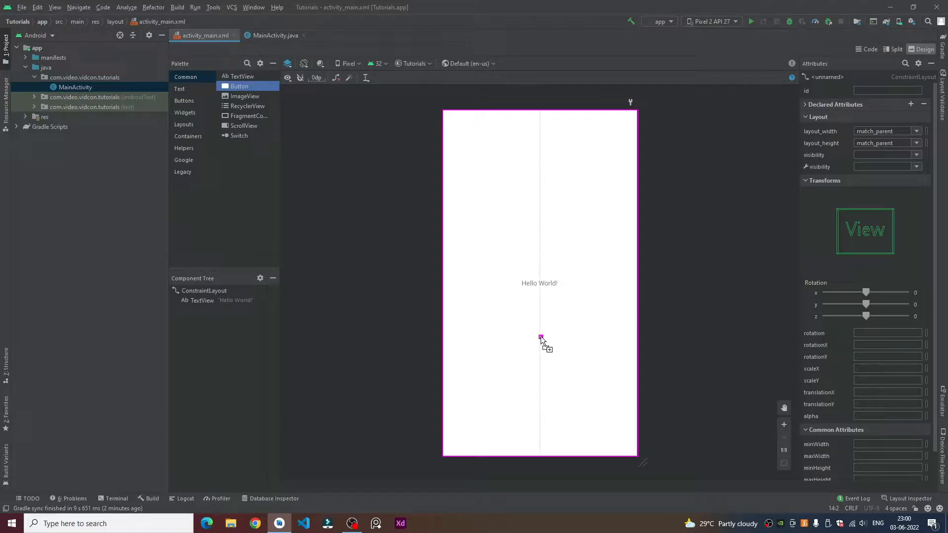
{"action": "left_click", "coordinate": [539, 283]}
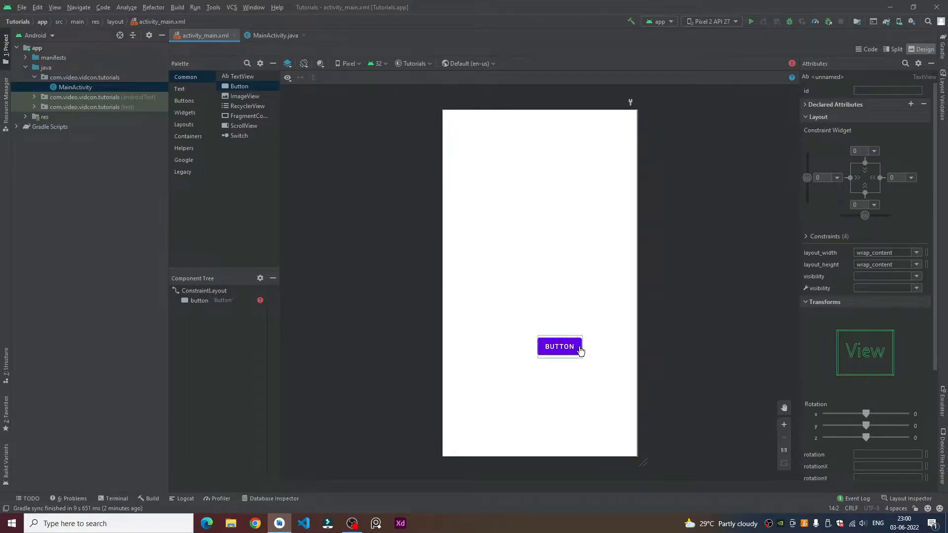
{"action": "left_click", "coordinate": [559, 347]}
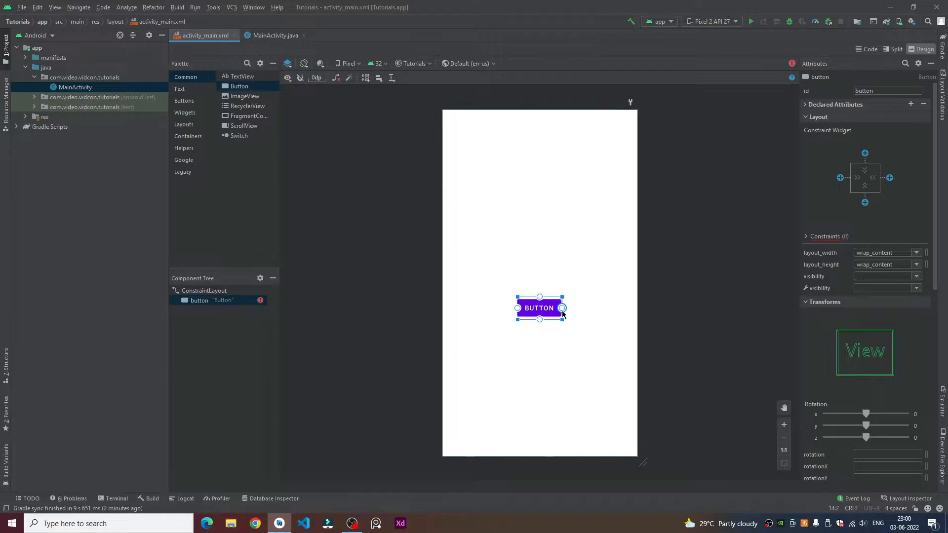
{"action": "mouse_move", "coordinate": [904, 184]}
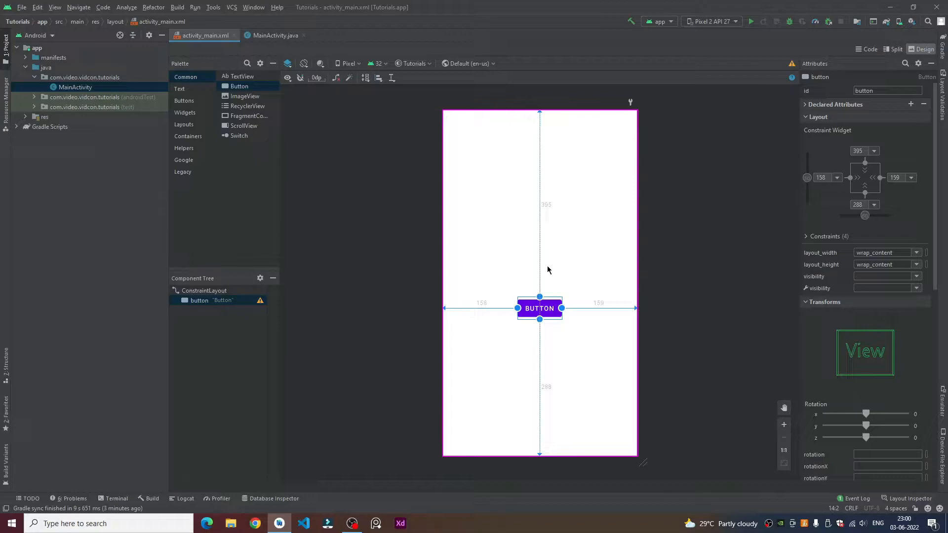
{"action": "mouse_move", "coordinate": [550, 300]}
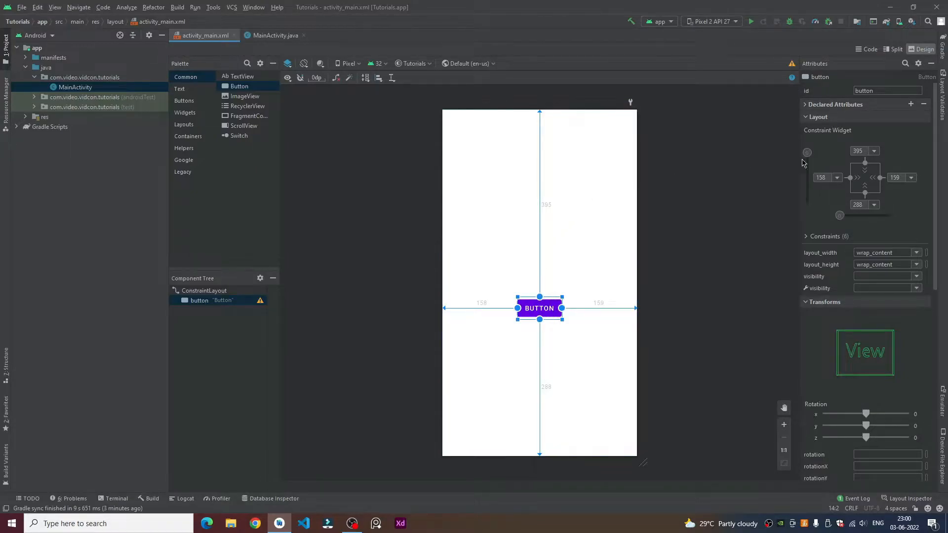
{"action": "left_click", "coordinate": [807, 152]}
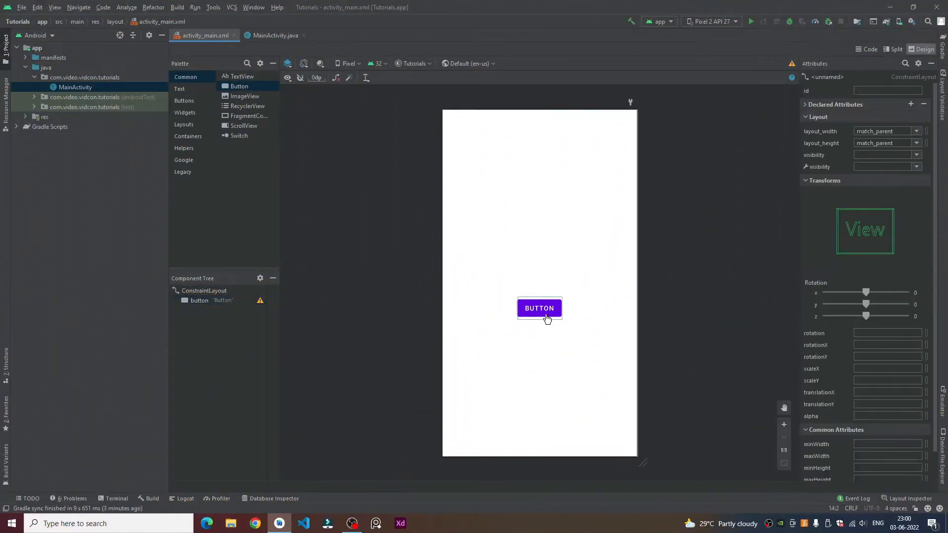
{"action": "left_click", "coordinate": [540, 309]}
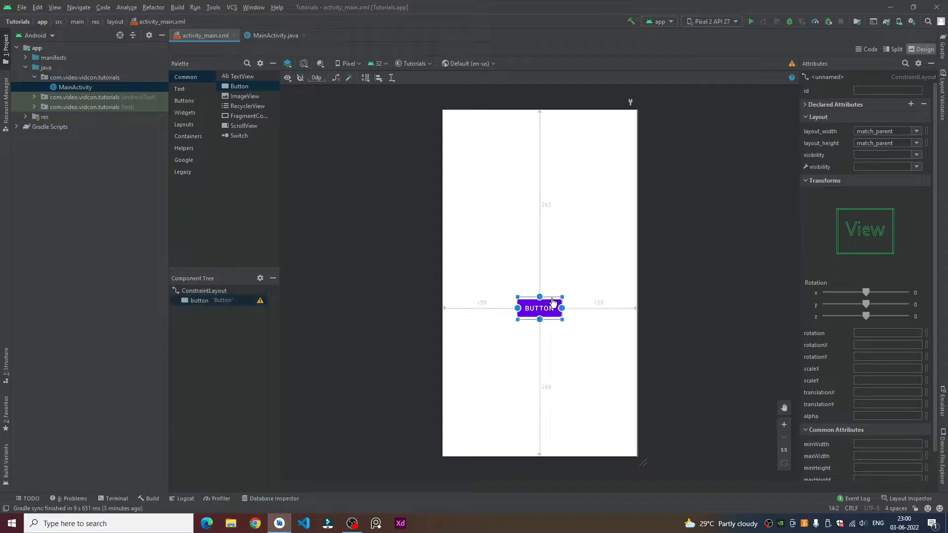
{"action": "left_click", "coordinate": [540, 308]}
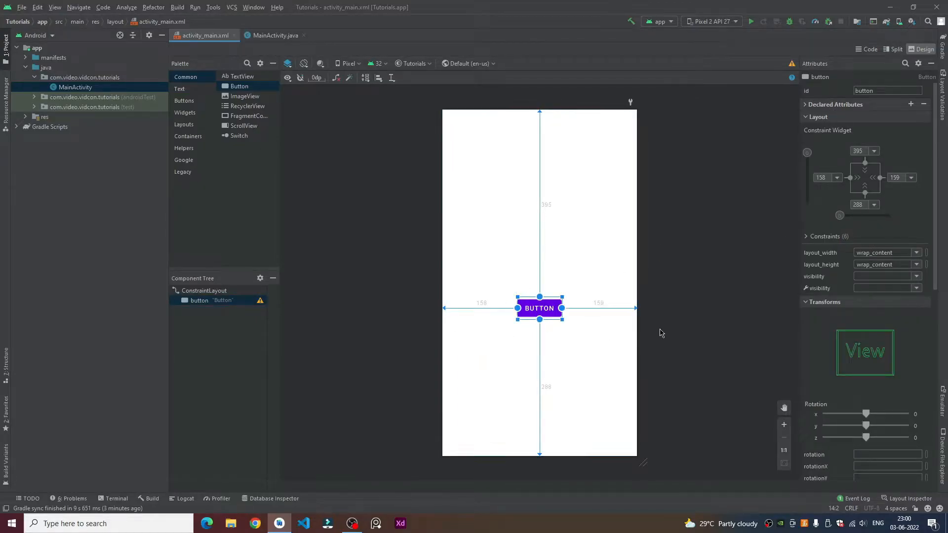
{"action": "mouse_move", "coordinate": [313, 250]}
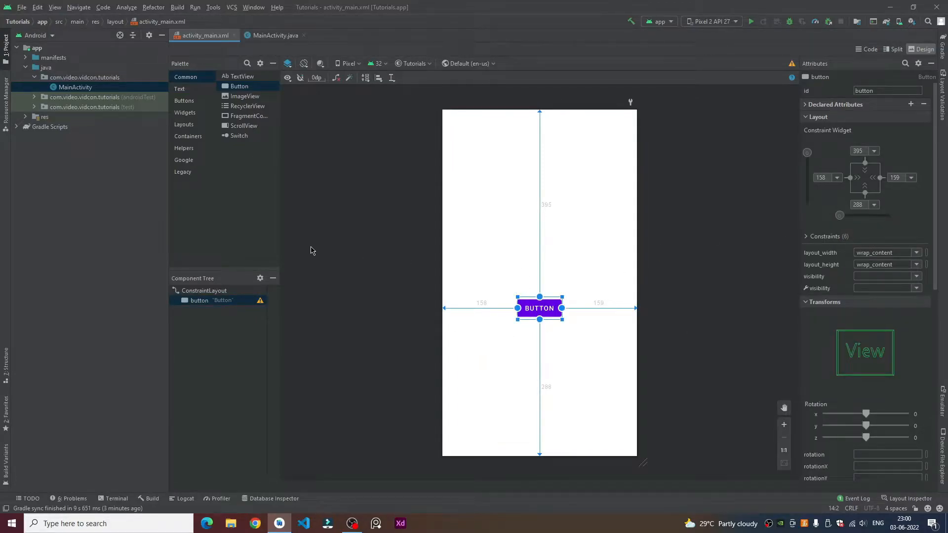
{"action": "mouse_move", "coordinate": [746, 118]}
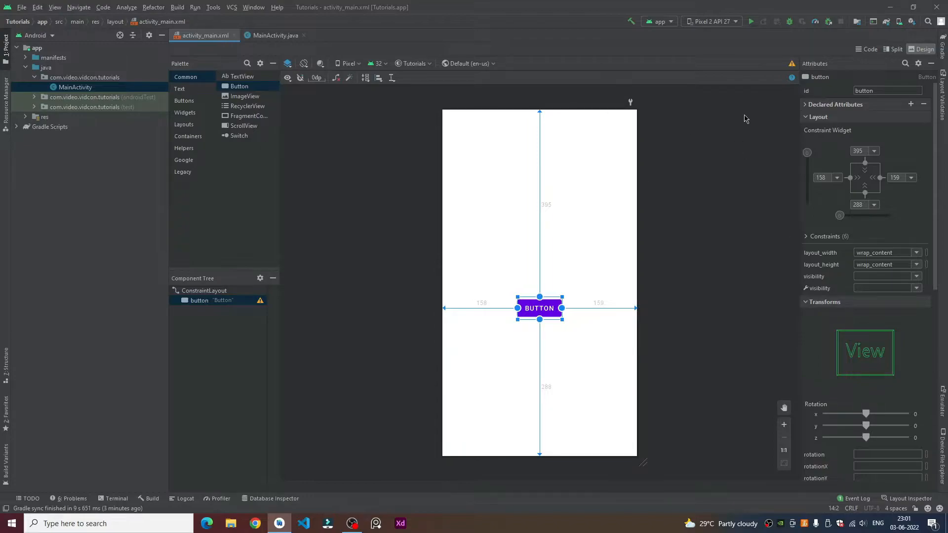
- Filter the button's attributes to 'background' and bring up its Pick a Resource chooser
{"action": "left_click", "coordinate": [906, 63]}
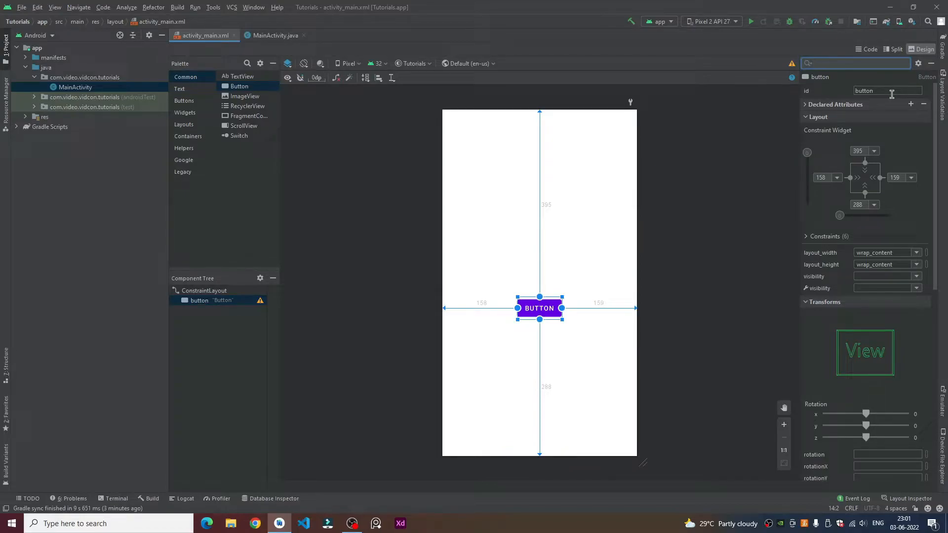
{"action": "type", "text": "backgr"}
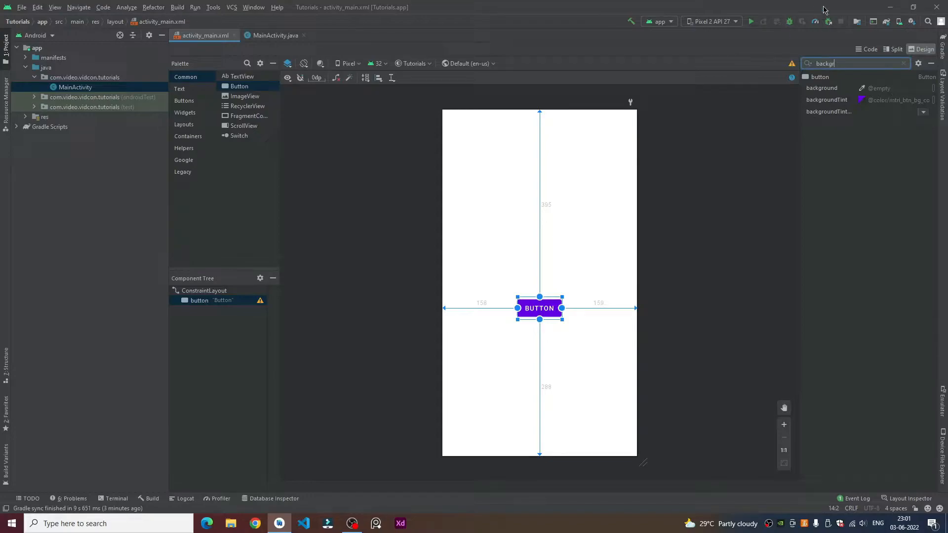
{"action": "mouse_move", "coordinate": [854, 95]}
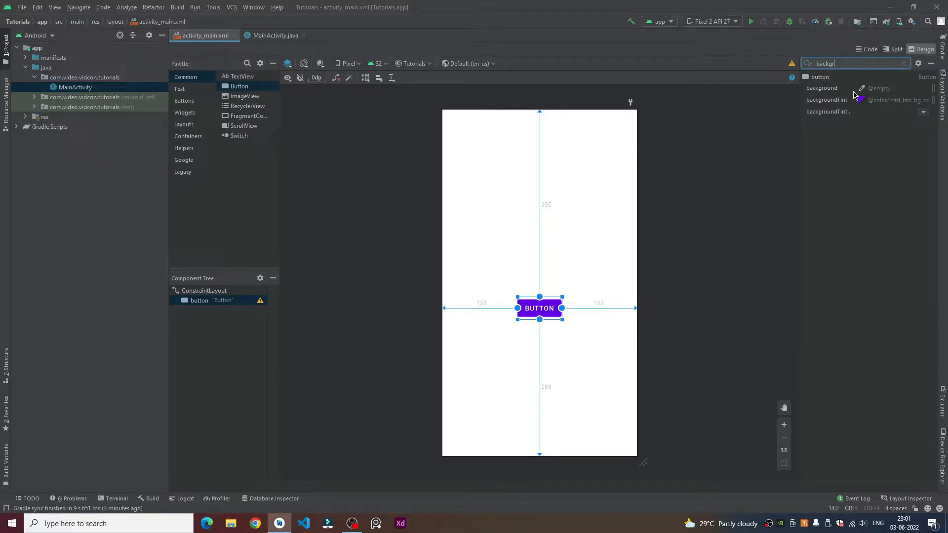
{"action": "mouse_move", "coordinate": [819, 165]}
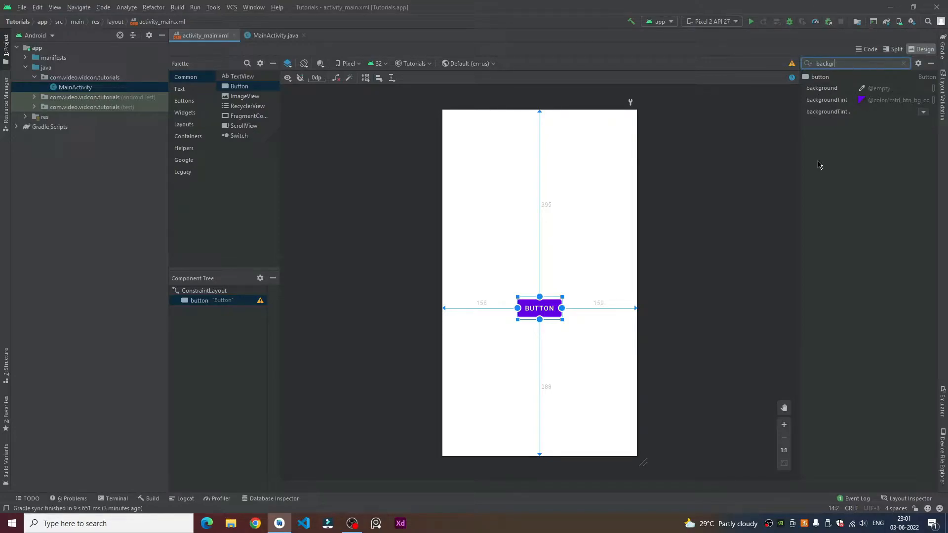
{"action": "mouse_move", "coordinate": [630, 283]}
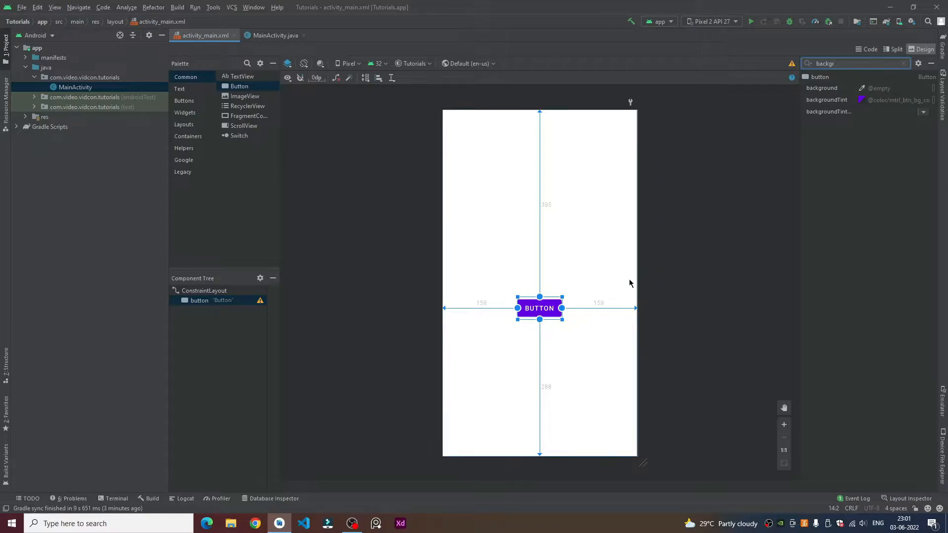
{"action": "mouse_move", "coordinate": [580, 334]}
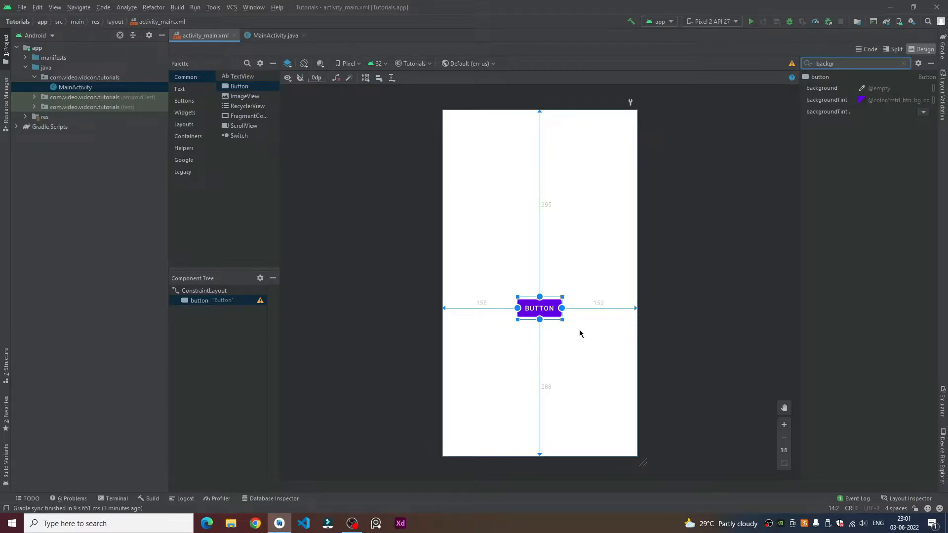
{"action": "mouse_move", "coordinate": [585, 295]}
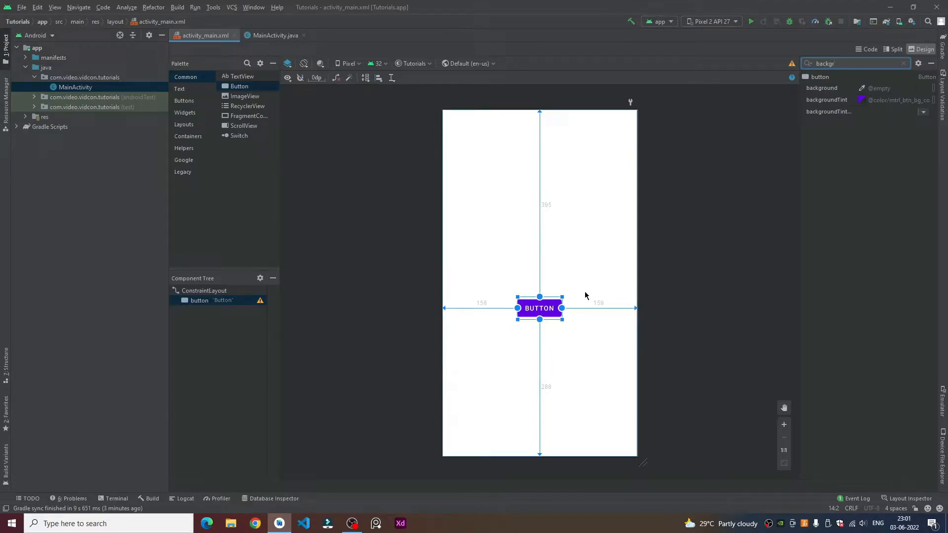
{"action": "mouse_move", "coordinate": [706, 276]}
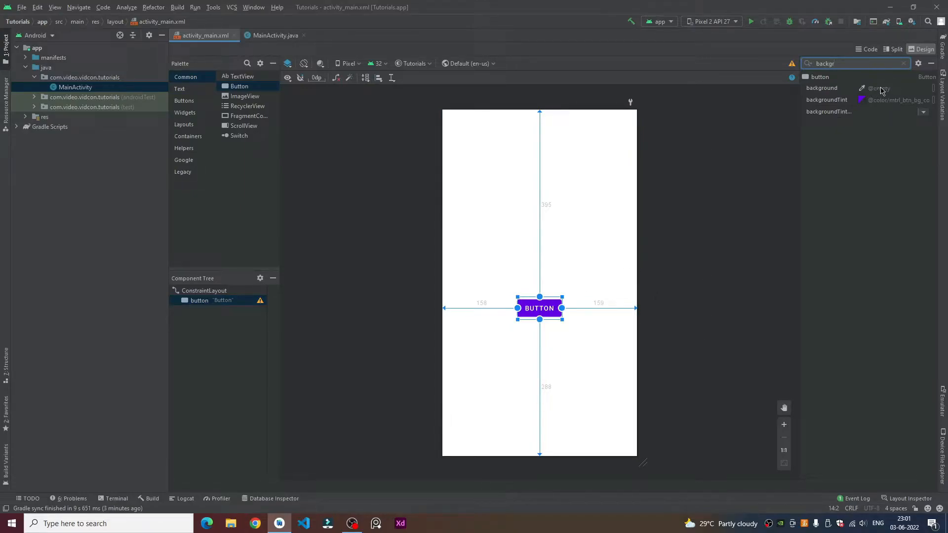
{"action": "left_click", "coordinate": [862, 88]}
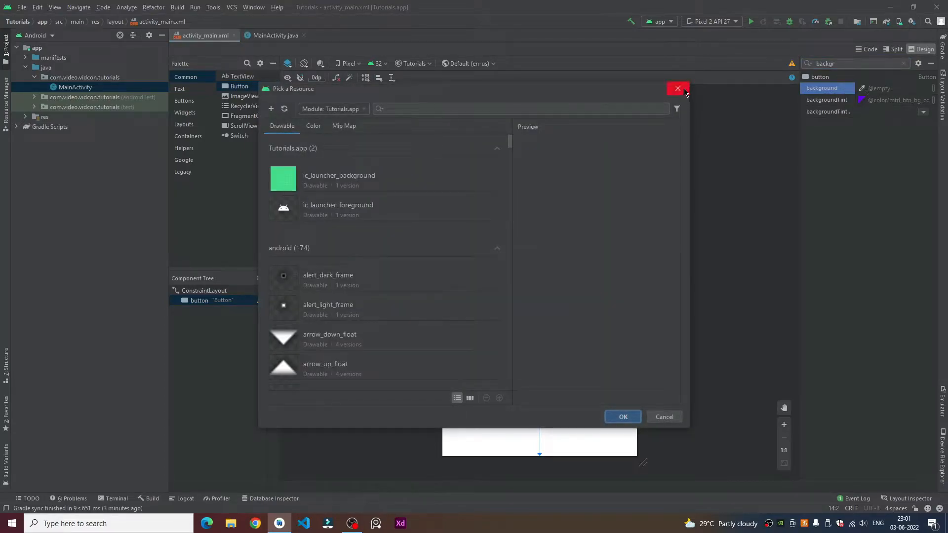
- Set the button's background colour to Material yellow #FFEB3B
{"action": "left_click", "coordinate": [677, 89]}
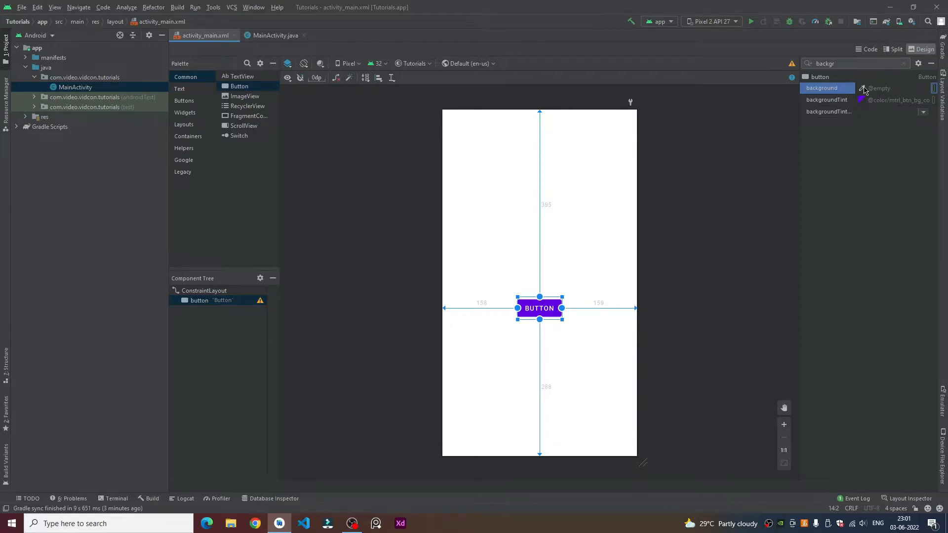
{"action": "left_click", "coordinate": [863, 88]}
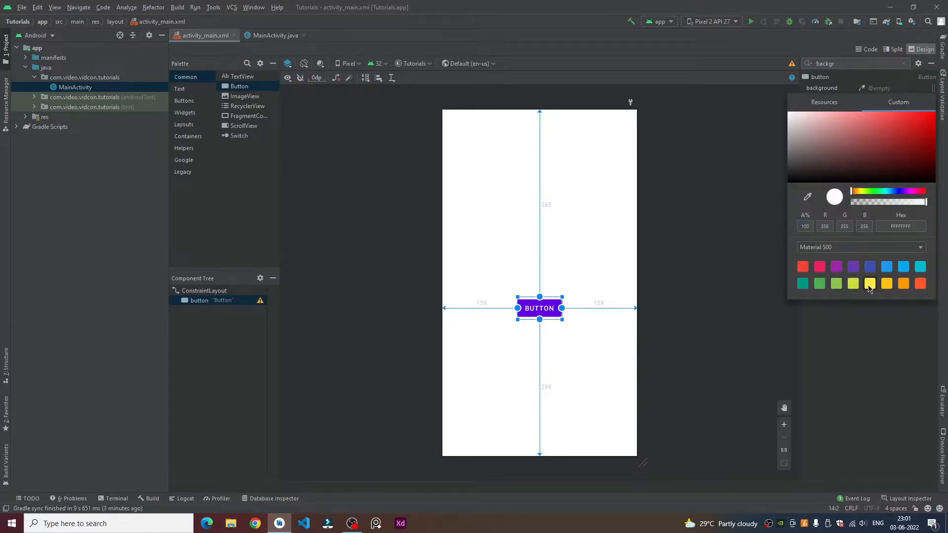
{"action": "left_click", "coordinate": [869, 283]}
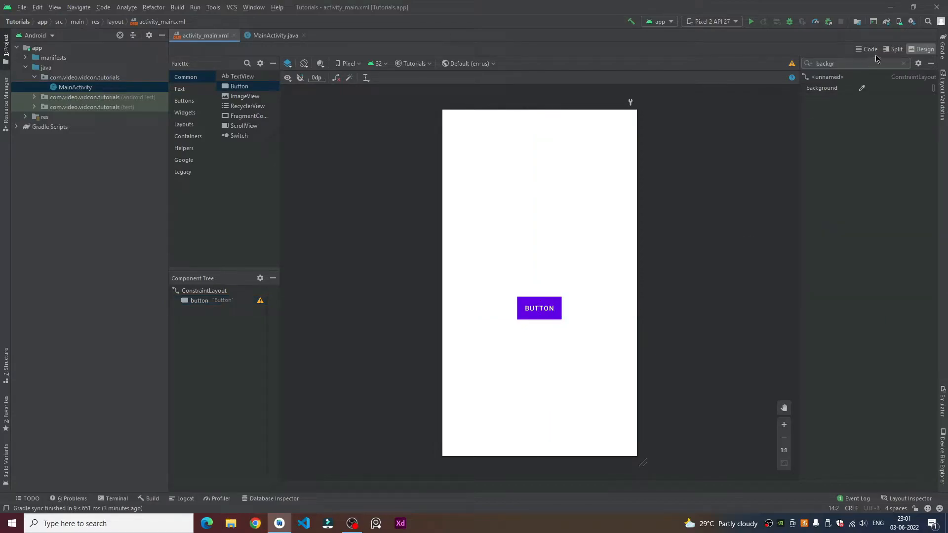
- Set the button's backgroundTint to the same yellow #FFEB3B so it shows yellow
{"action": "left_click", "coordinate": [539, 309]}
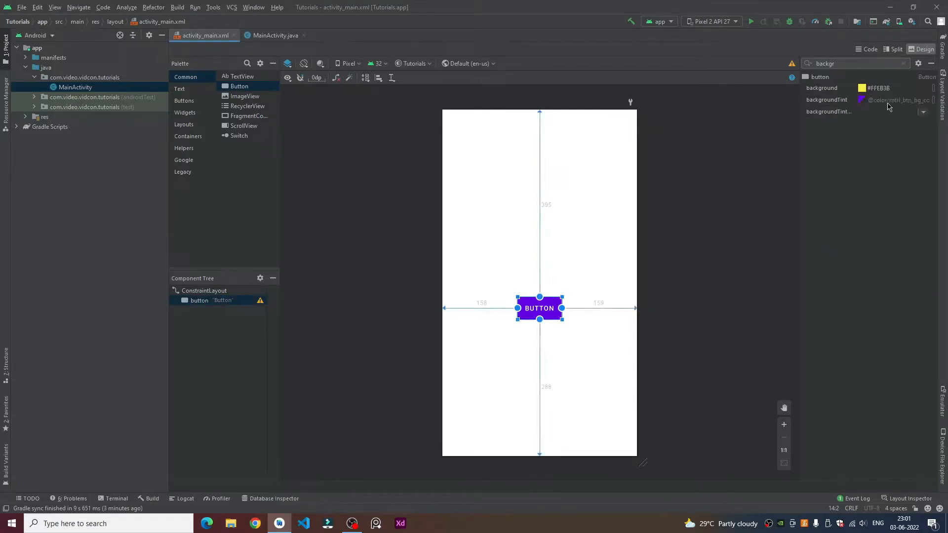
{"action": "left_click", "coordinate": [862, 101]}
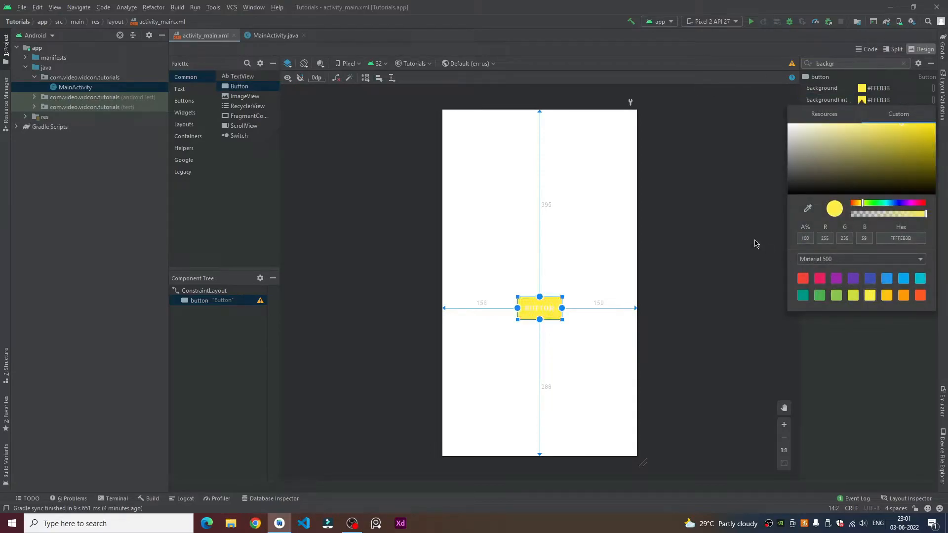
{"action": "left_click", "coordinate": [619, 341]}
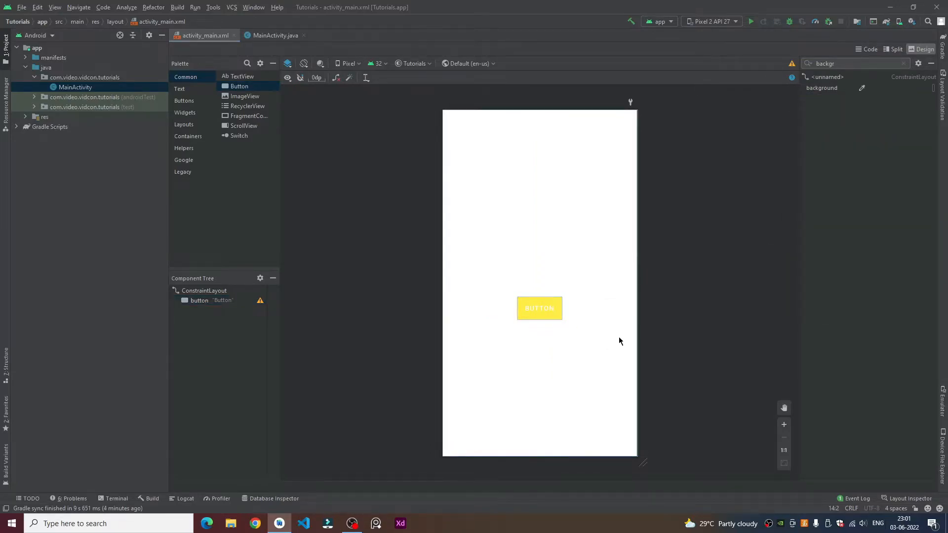
{"action": "mouse_move", "coordinate": [539, 309]}
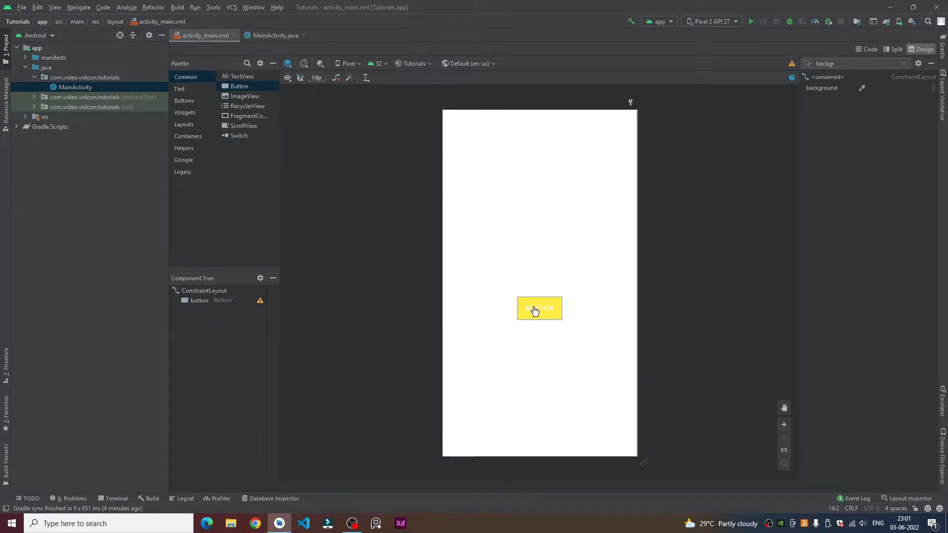
{"action": "left_click", "coordinate": [539, 308]}
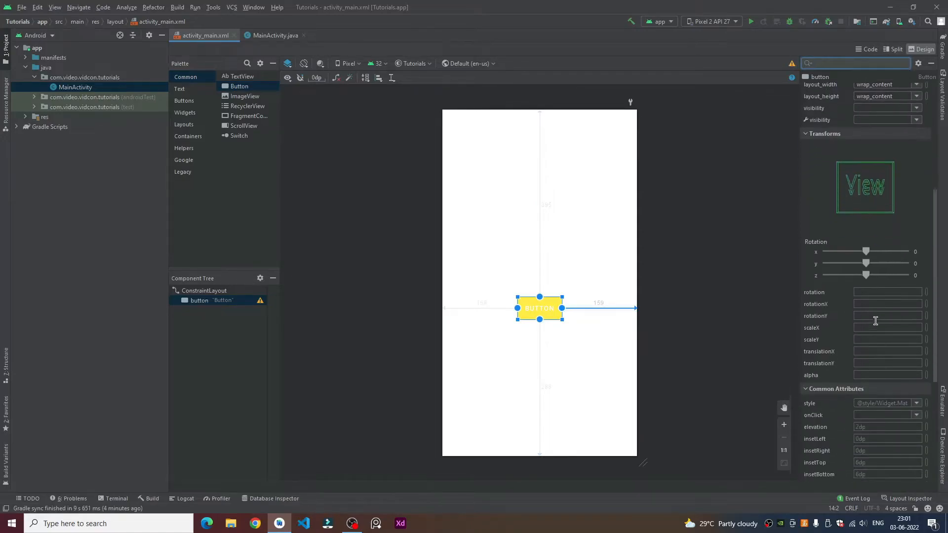
- Scroll the Attributes panel to the button's text attribute under Common Attributes
{"action": "scroll", "scroll_direction": "down", "scroll_amount": 3}
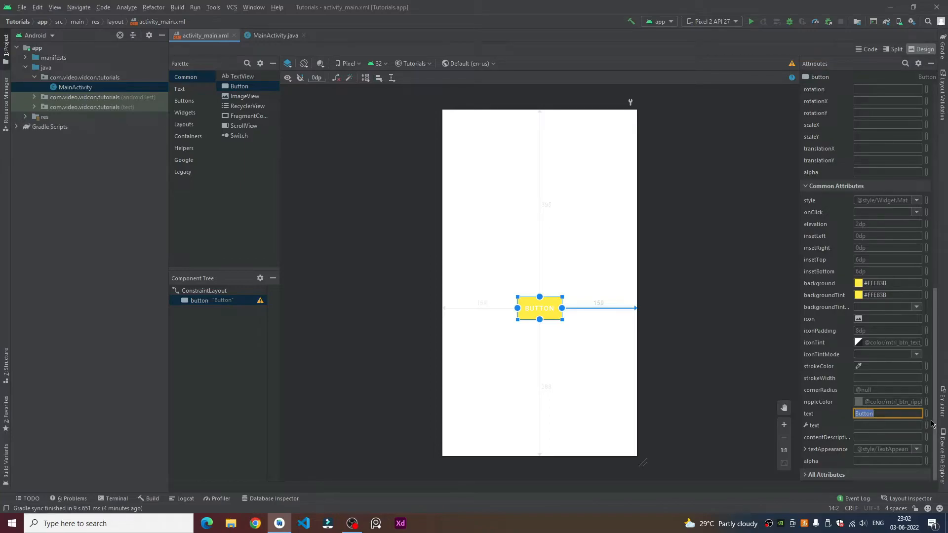
{"action": "mouse_move", "coordinate": [791, 260]}
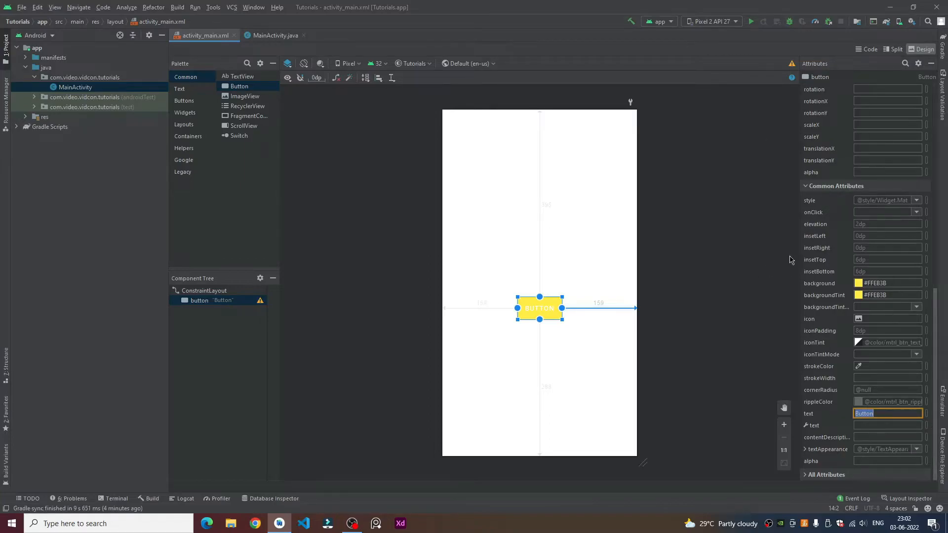
{"action": "scroll", "scroll_direction": "up", "scroll_amount": 3}
{"action": "type", "text": "text"}
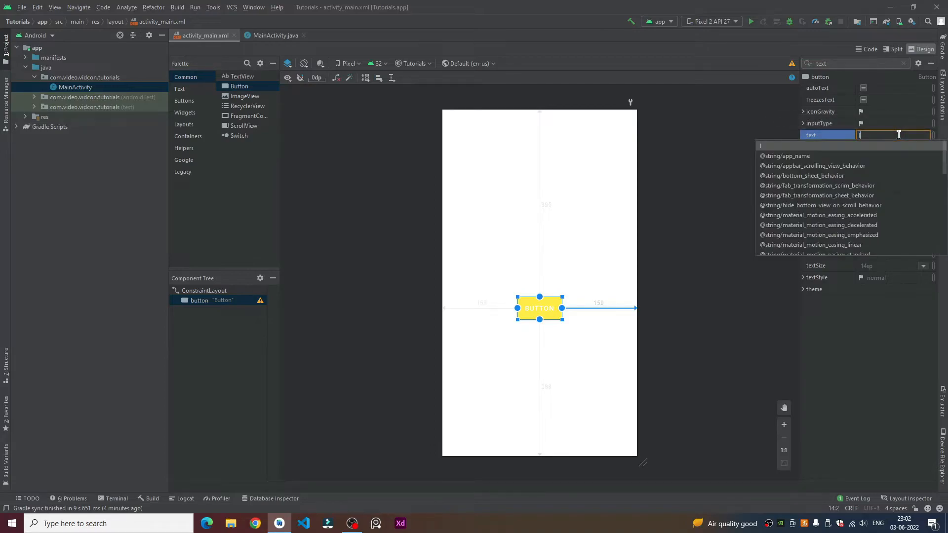
- Set the button's text to 'I am button' so it displays I AM BUTTON
{"action": "type", "text": "I am button"}
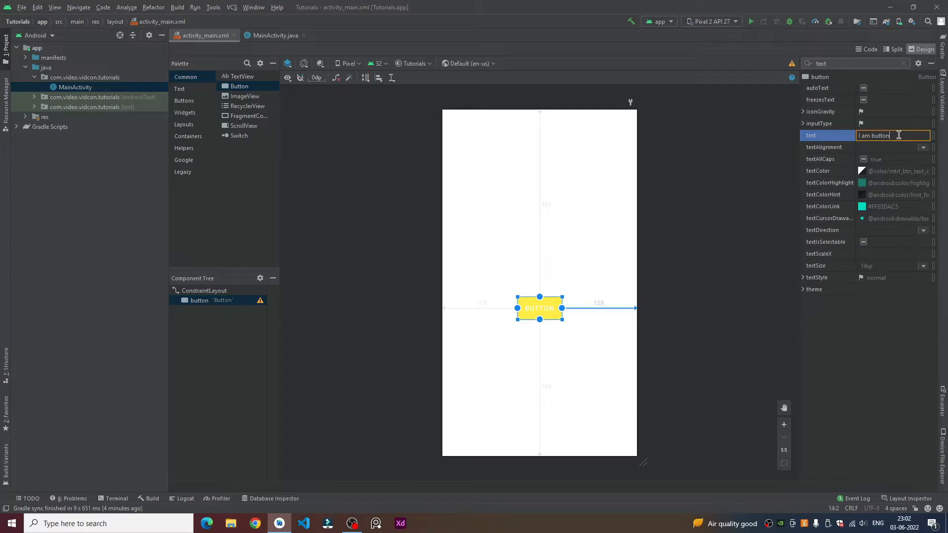
{"action": "mouse_move", "coordinate": [916, 154]}
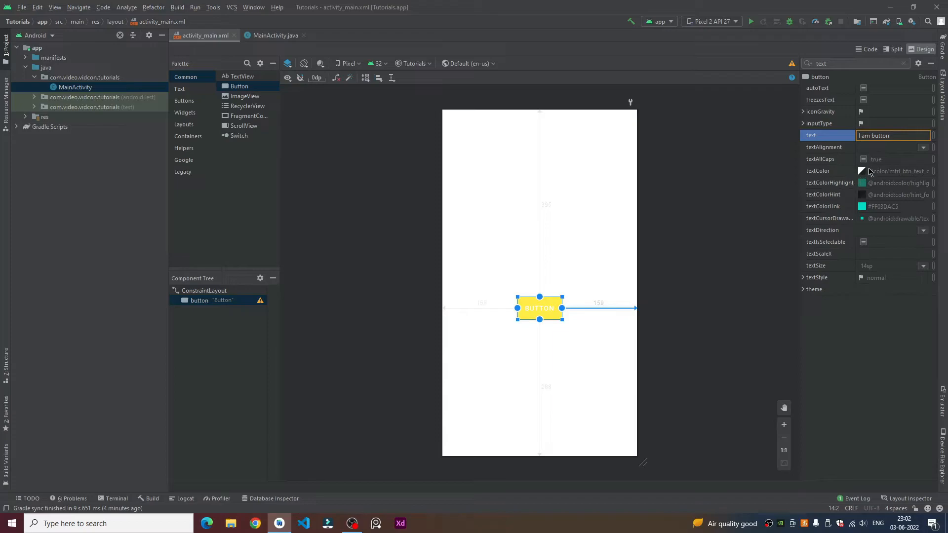
{"action": "left_click", "coordinate": [863, 171]}
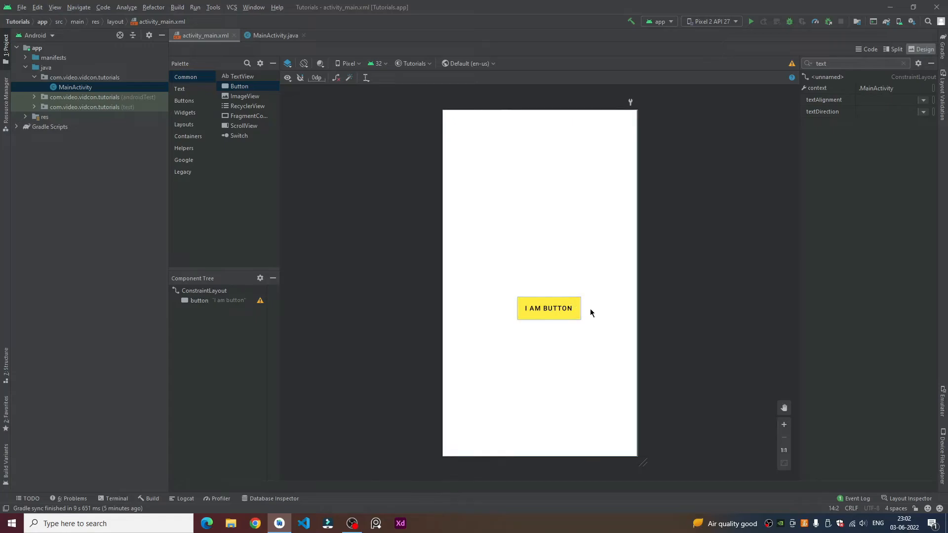
{"action": "left_click", "coordinate": [548, 308]}
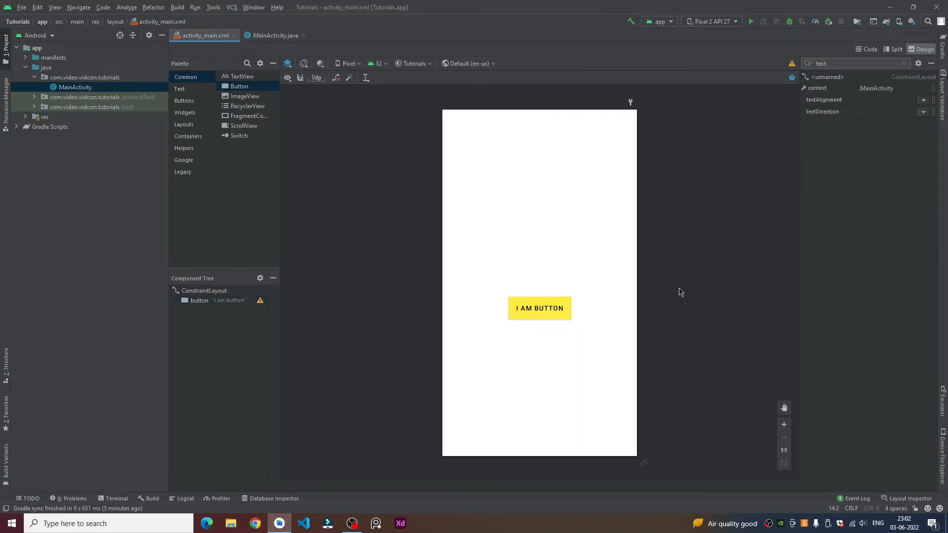
{"action": "mouse_move", "coordinate": [689, 309]}
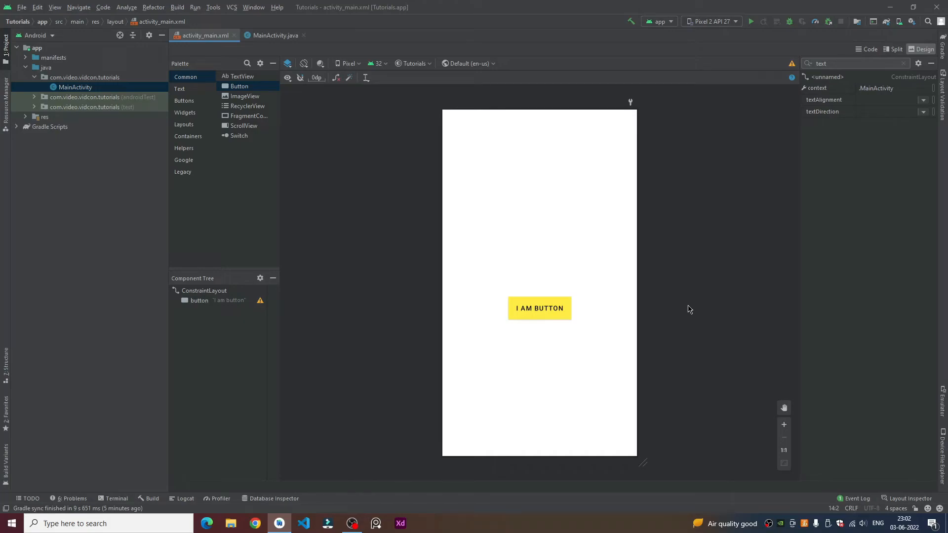
{"action": "mouse_move", "coordinate": [677, 364]}
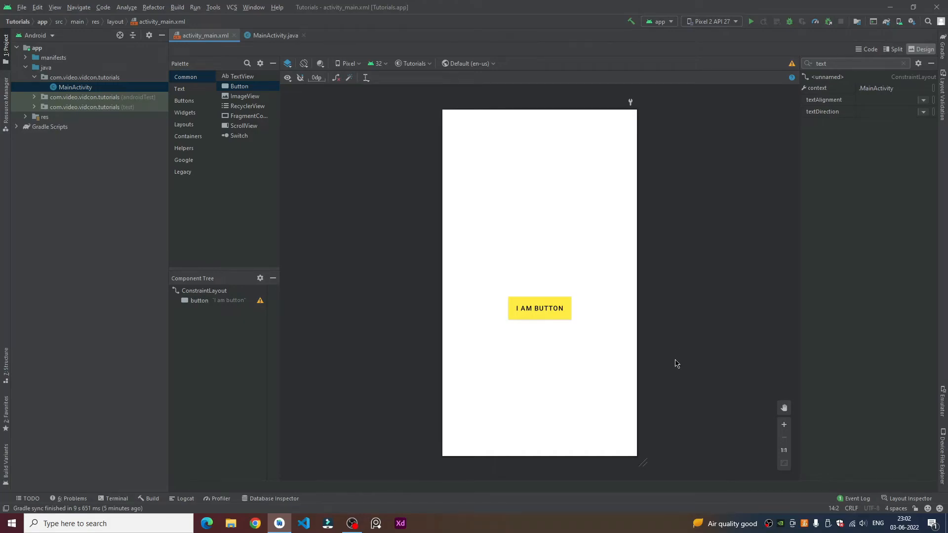